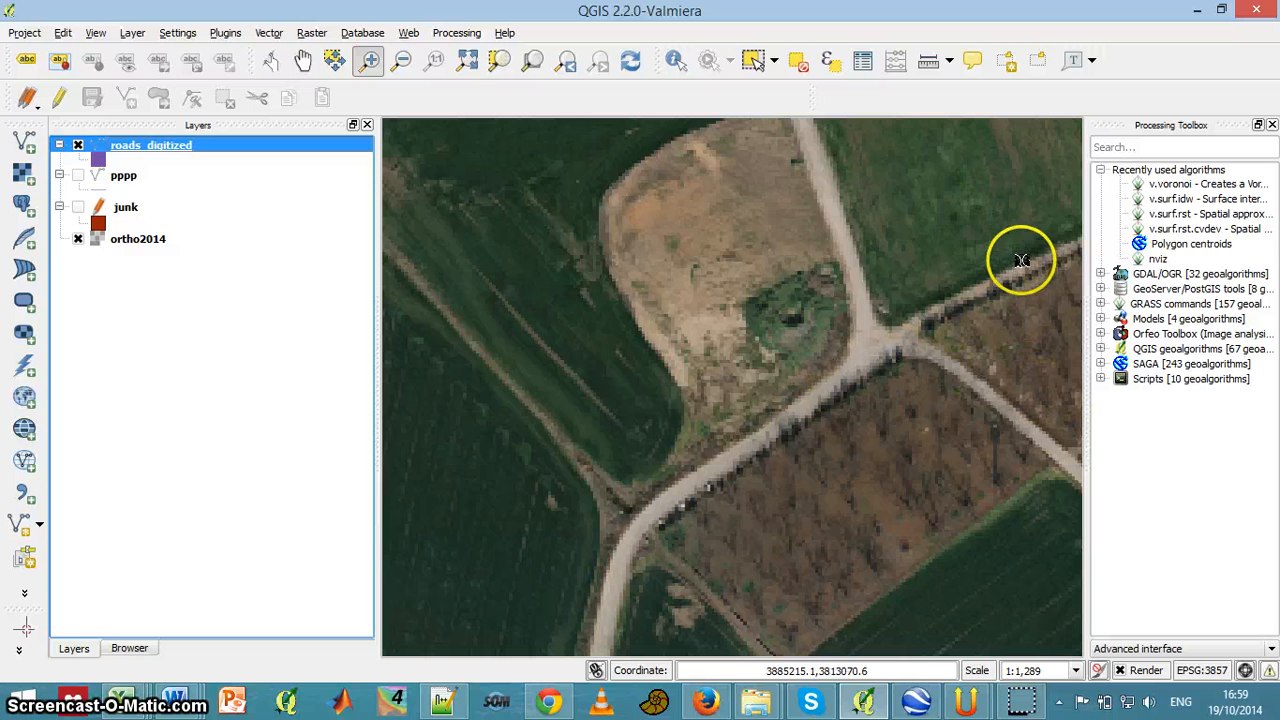
{"action": "mouse_move", "coordinate": [450, 378]}
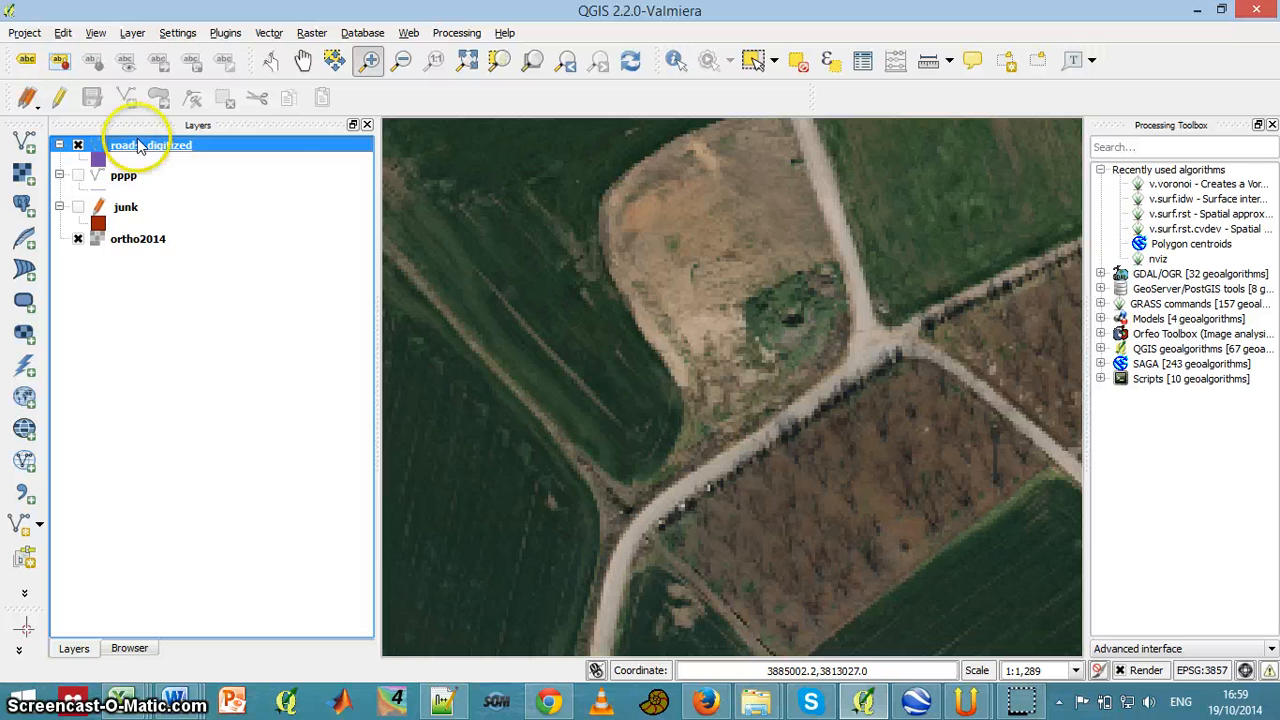
- Bring up the context menu for the roads_digitized layer
{"action": "right_click", "coordinate": [140, 144]}
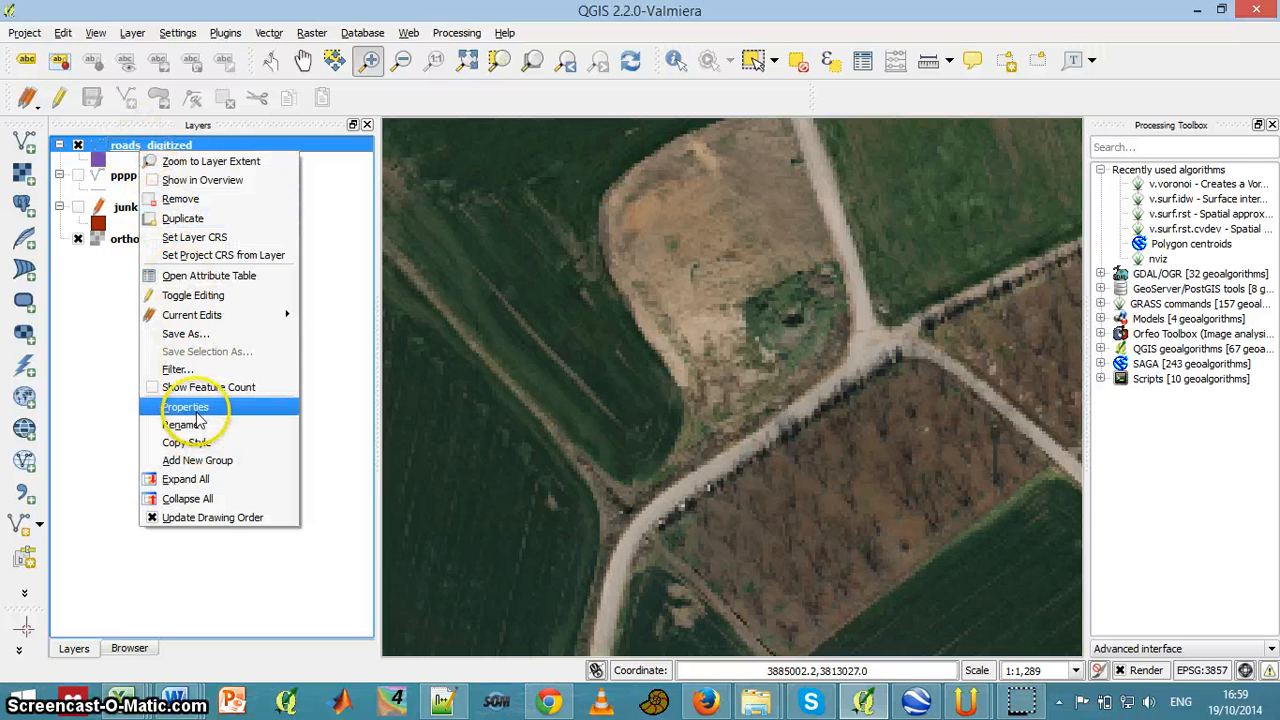
- Show the edit widget options for the Type field in roads_digitized's layer properties
{"action": "left_click", "coordinate": [188, 406]}
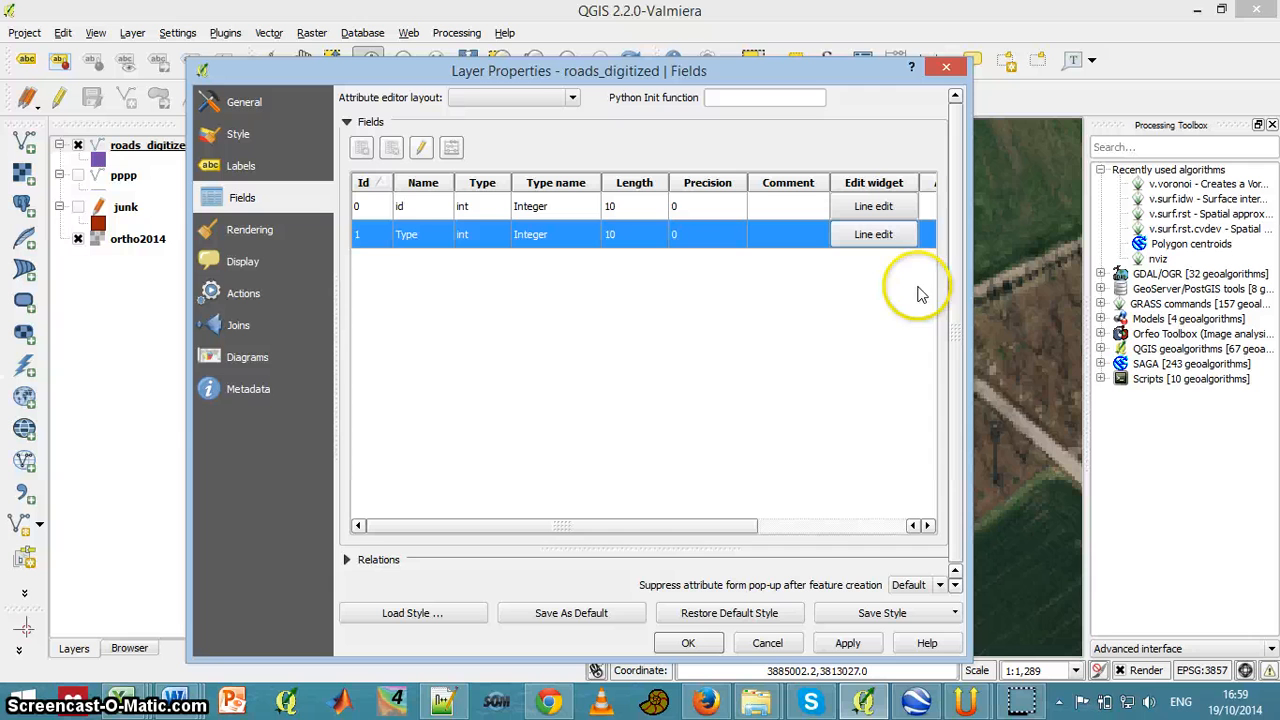
{"action": "mouse_move", "coordinate": [460, 234]}
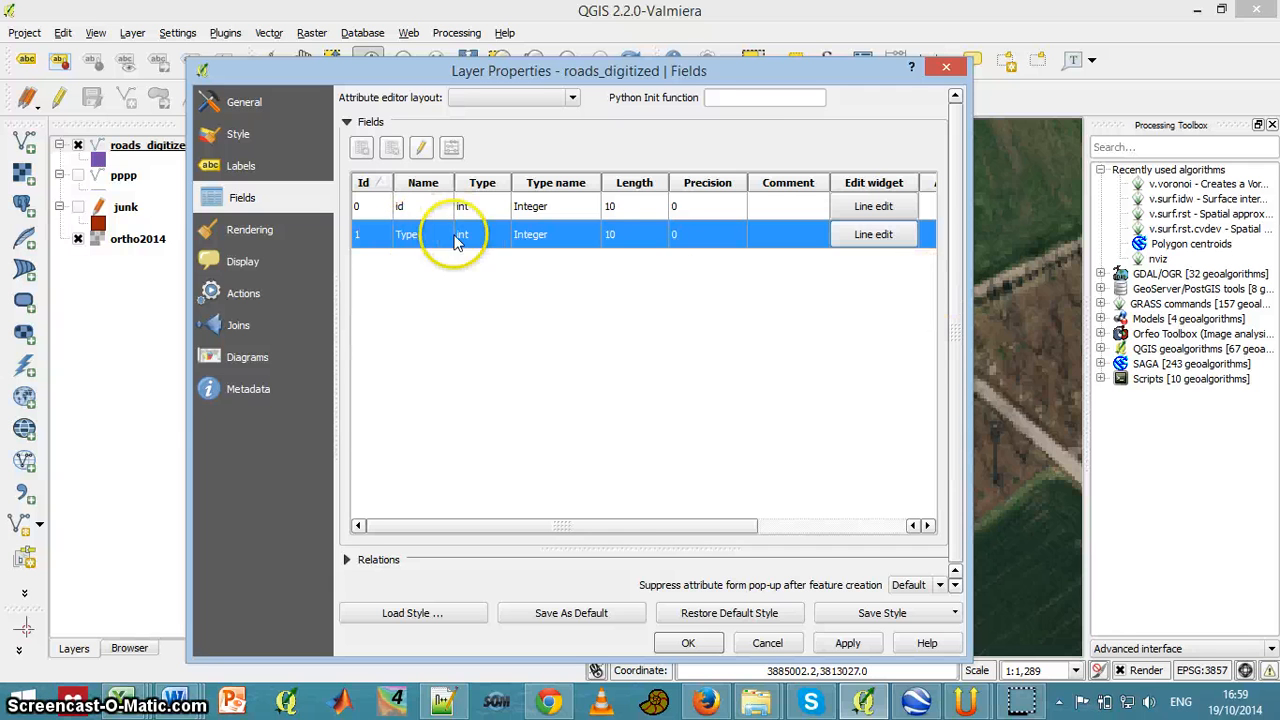
{"action": "mouse_move", "coordinate": [556, 246]}
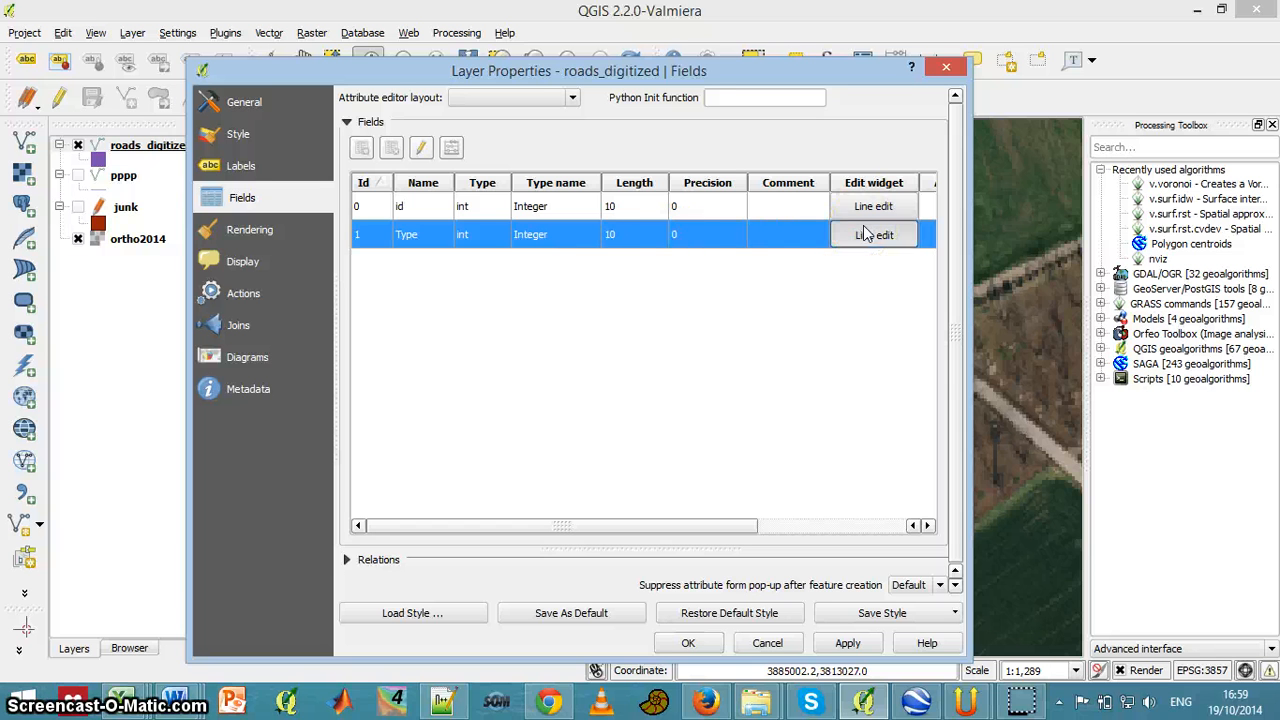
{"action": "left_click", "coordinate": [872, 234]}
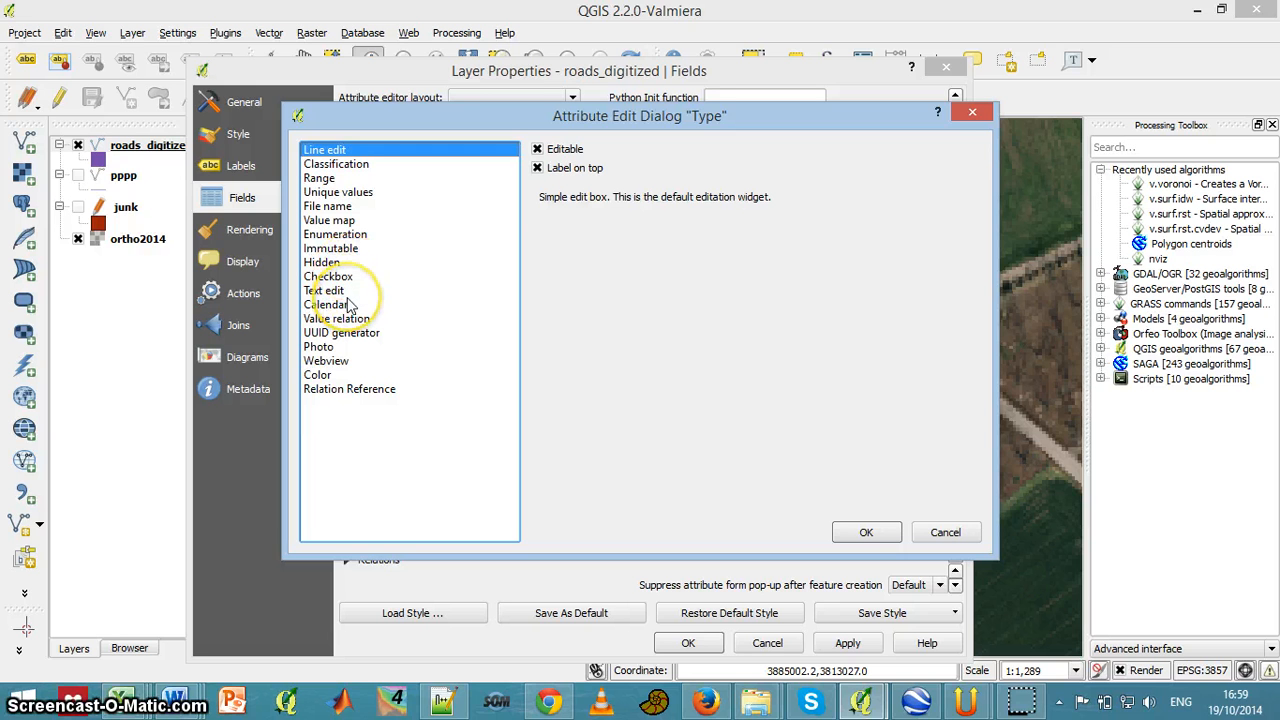
- Make Type a value map with 1 = Narrow and 2 = Wide and confirm it
{"action": "left_click", "coordinate": [328, 220]}
{"action": "type", "text": "1"}
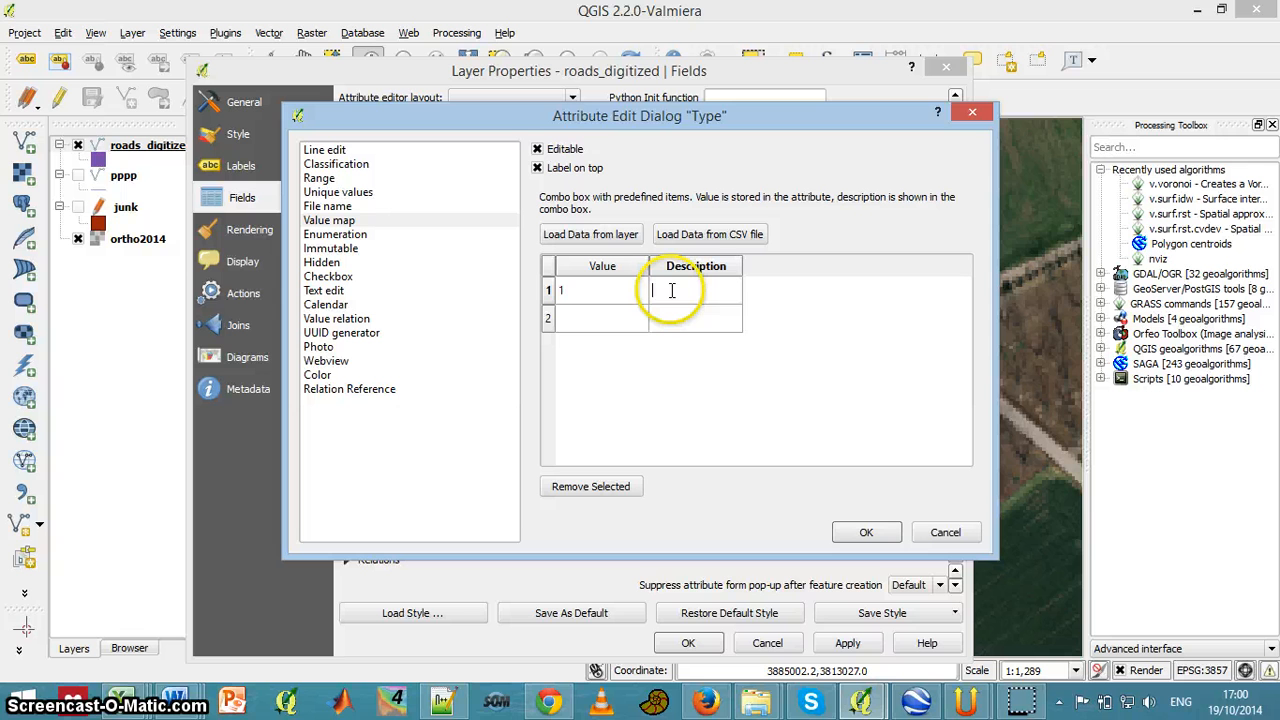
{"action": "type", "text": "Narrow"}
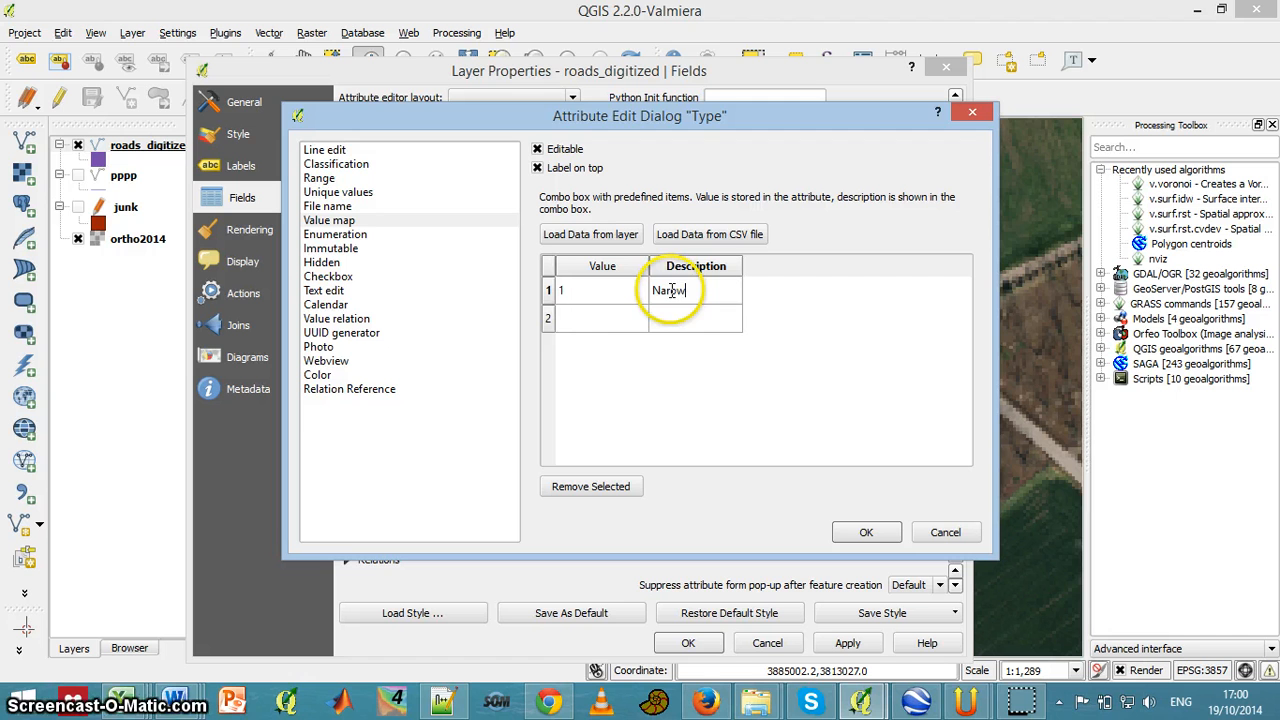
{"action": "left_click", "coordinate": [600, 318]}
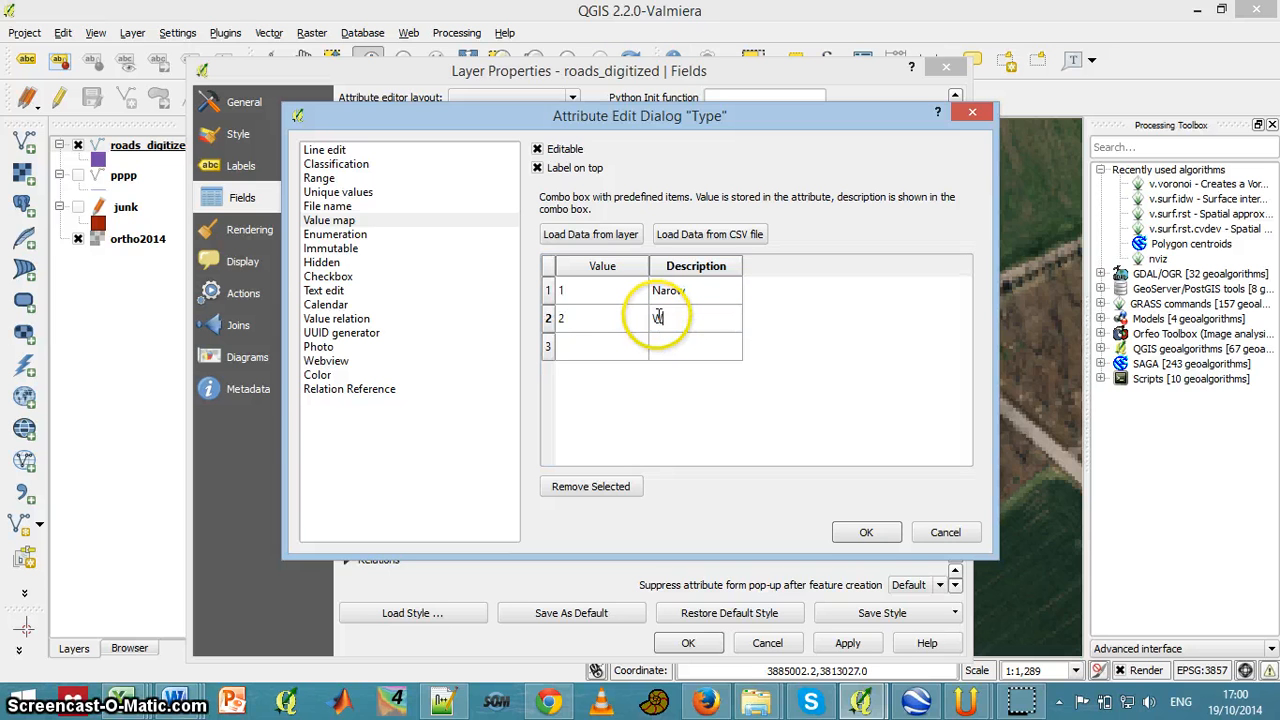
{"action": "type", "text": "Wide"}
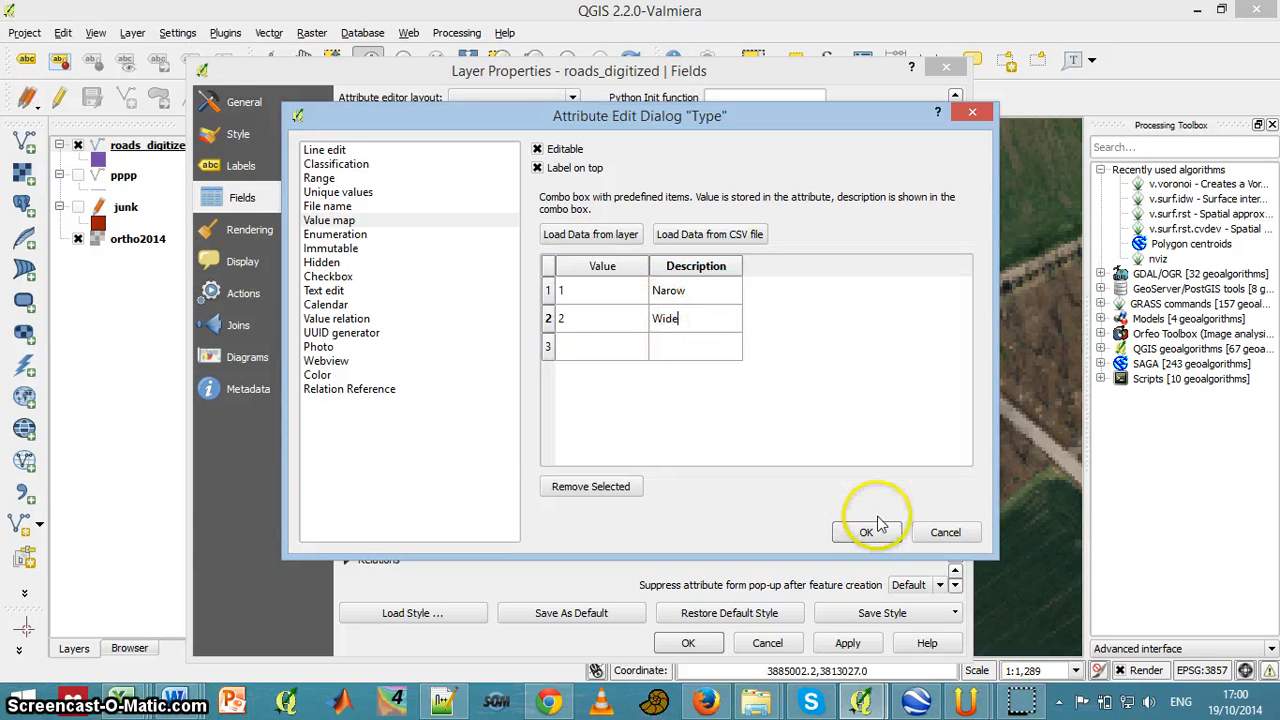
{"action": "left_click", "coordinate": [866, 532]}
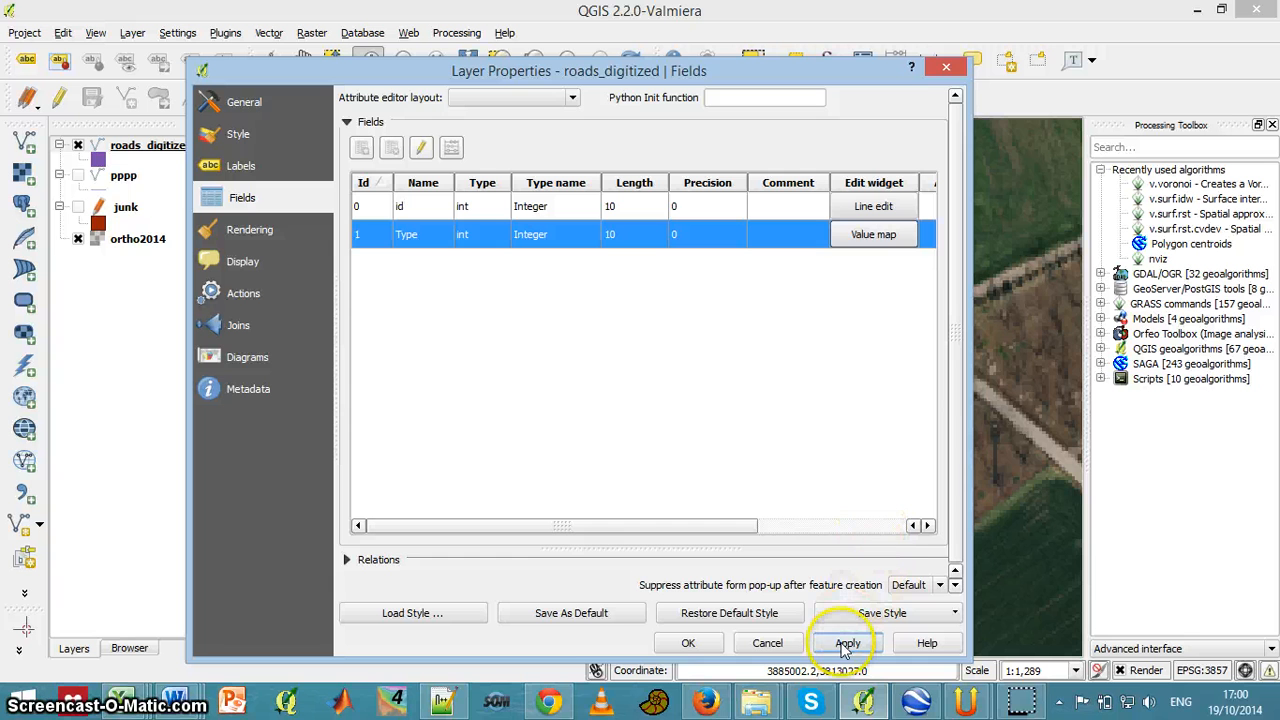
- Accept the layer properties and begin editing roads_digitized to digitize a new road
{"action": "left_click", "coordinate": [688, 644]}
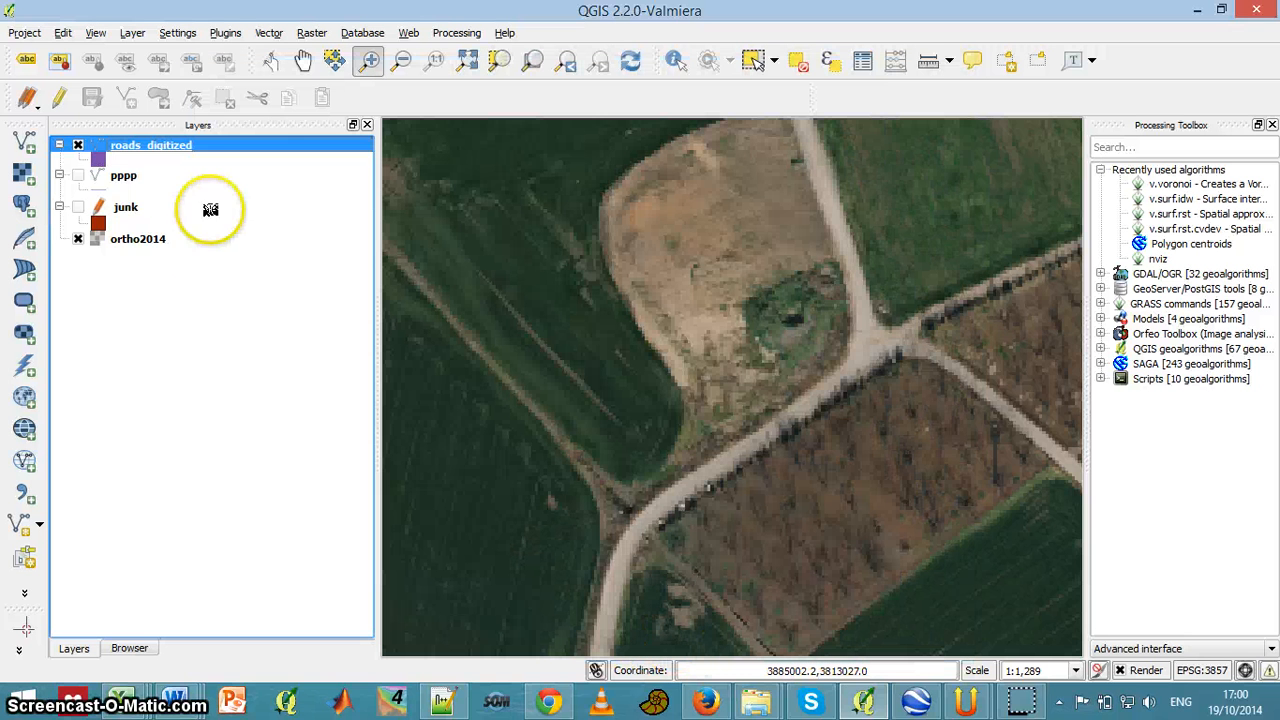
{"action": "left_click", "coordinate": [60, 96]}
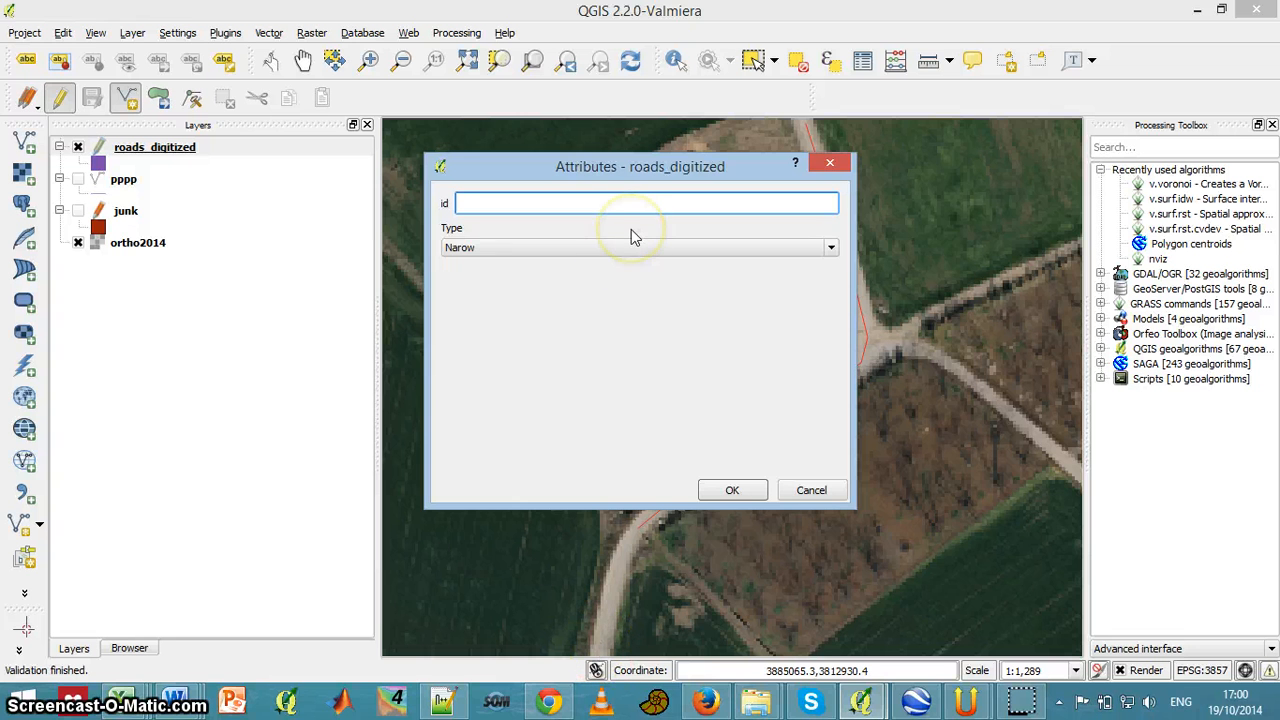
- Give the new road id 1 and Type Wide, then stop editing and save the layer
{"action": "type", "text": "1"}
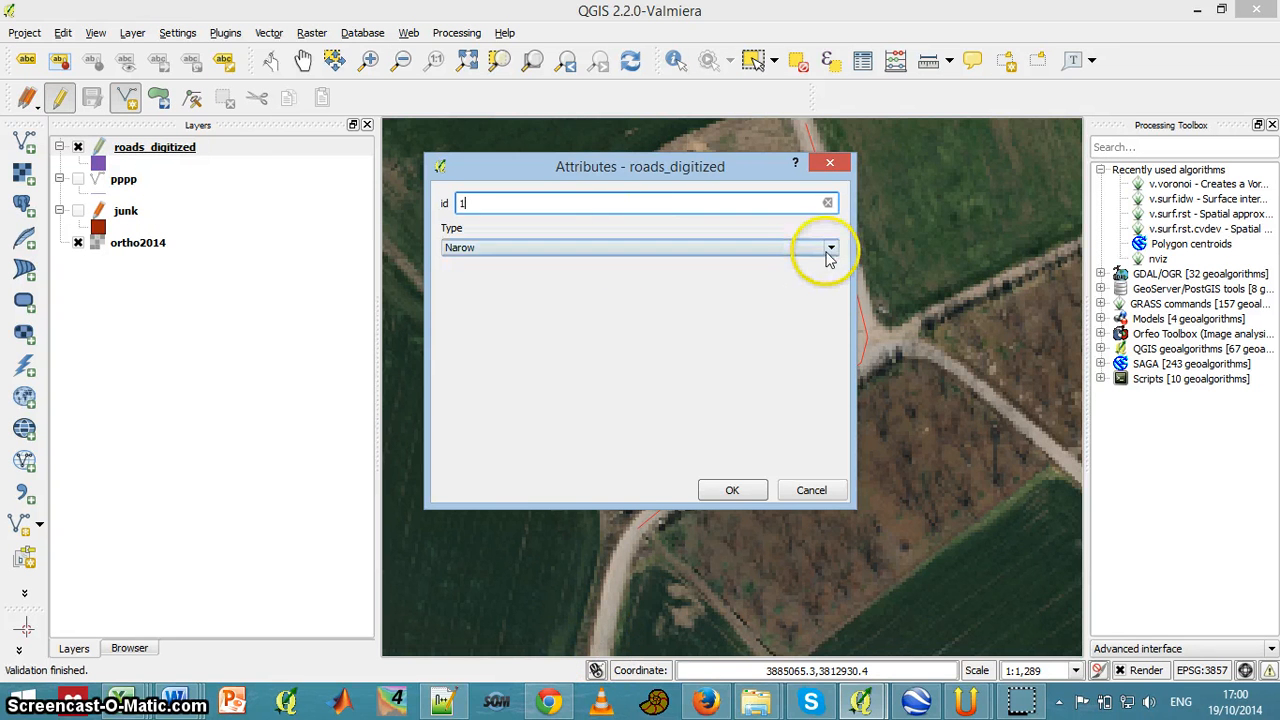
{"action": "left_click", "coordinate": [832, 248]}
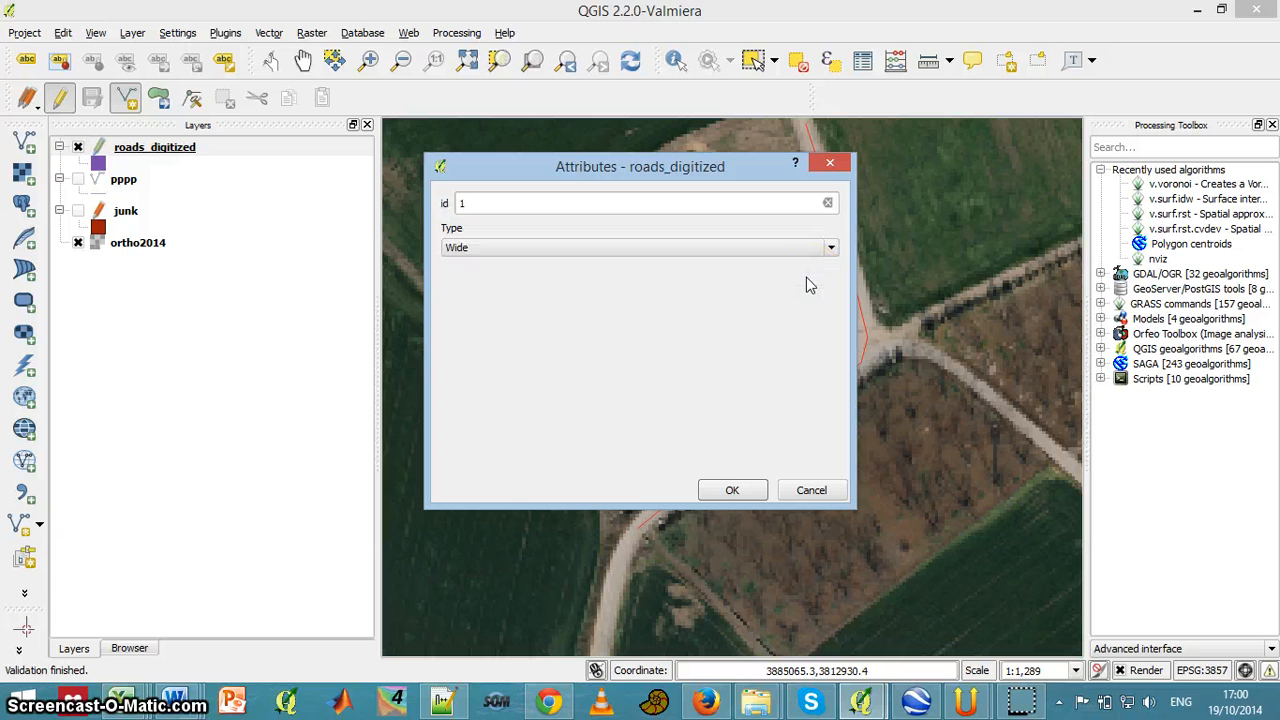
{"action": "left_click", "coordinate": [732, 490]}
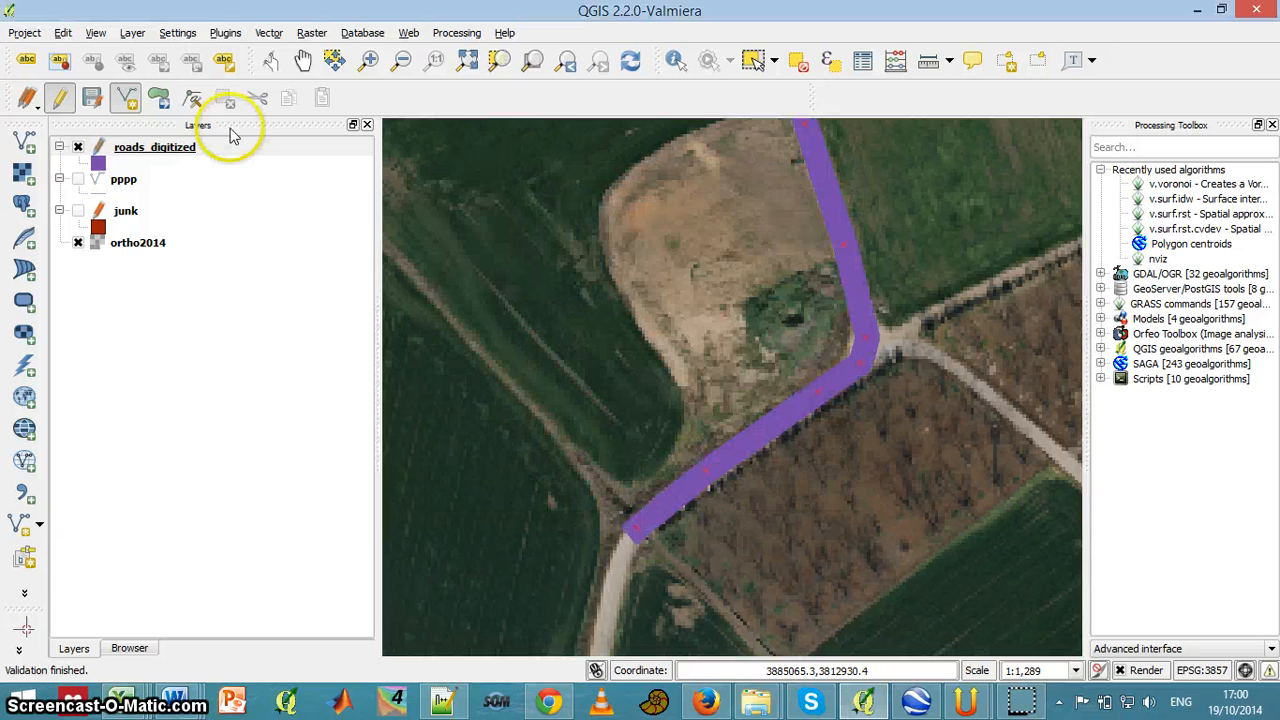
{"action": "left_click", "coordinate": [28, 96]}
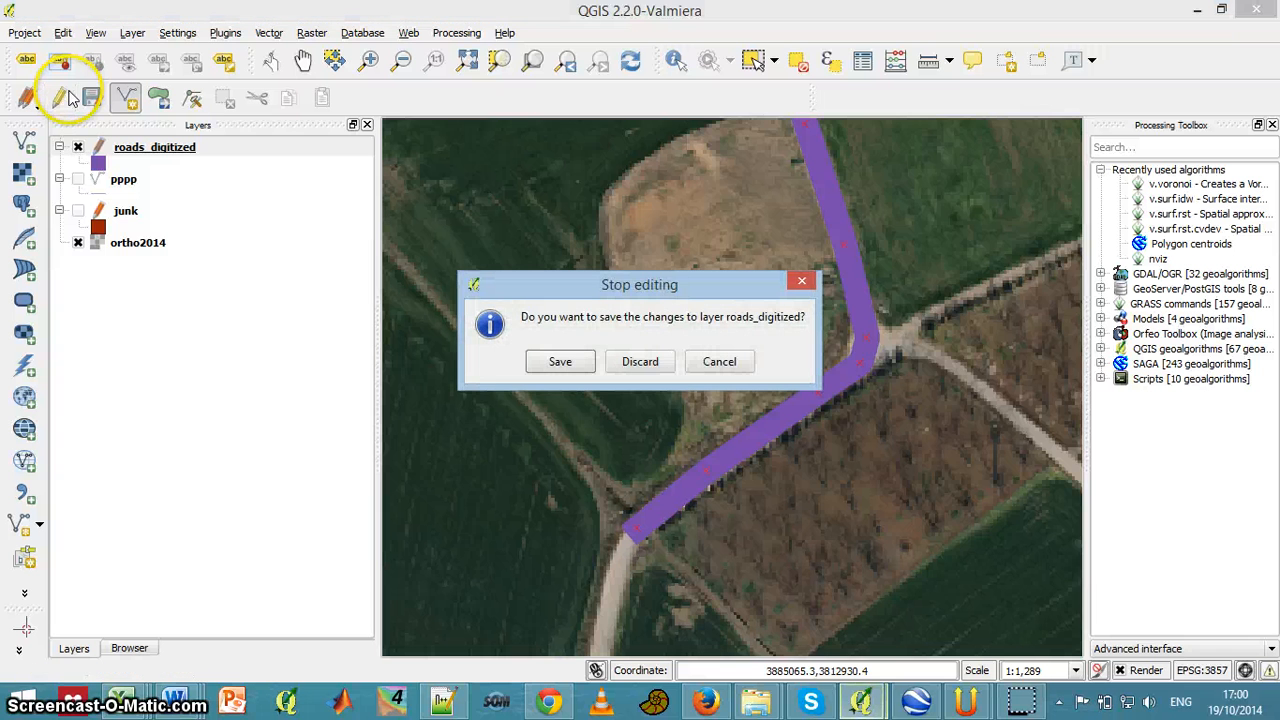
{"action": "left_click", "coordinate": [560, 360]}
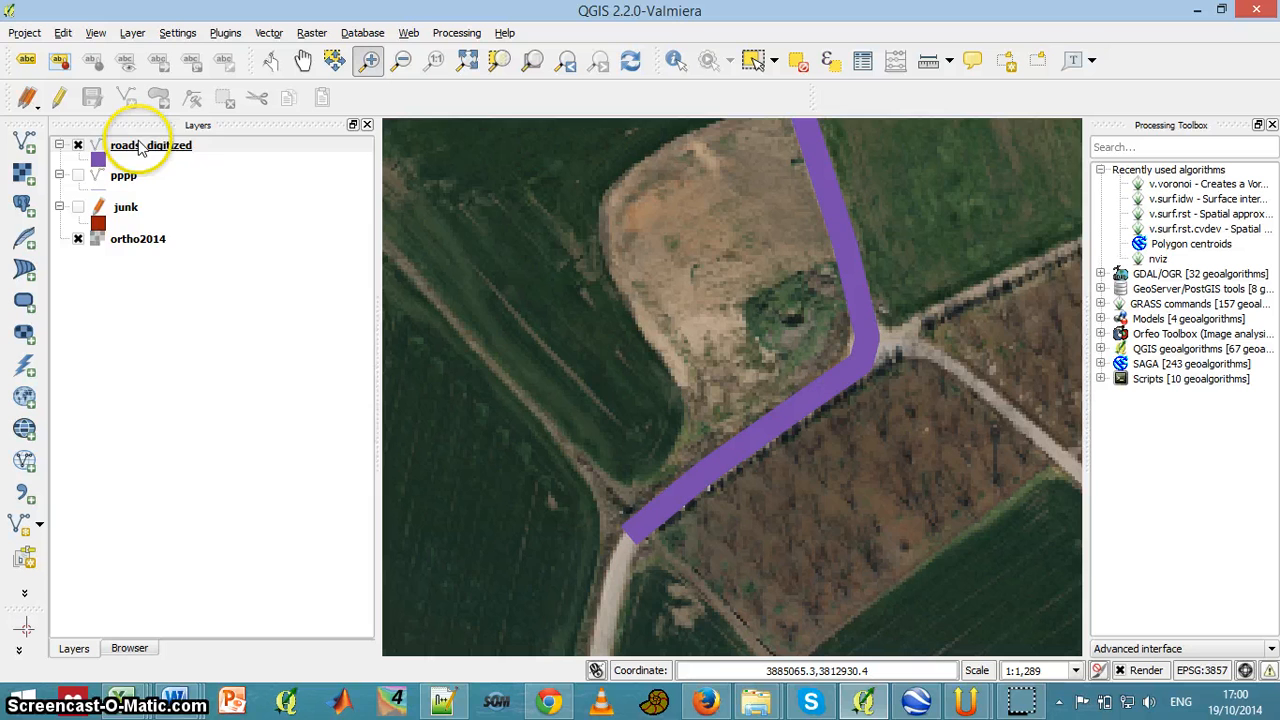
- View the roads_digitized attribute table showing the feature with id 1 and Type Wide
{"action": "right_click", "coordinate": [140, 144]}
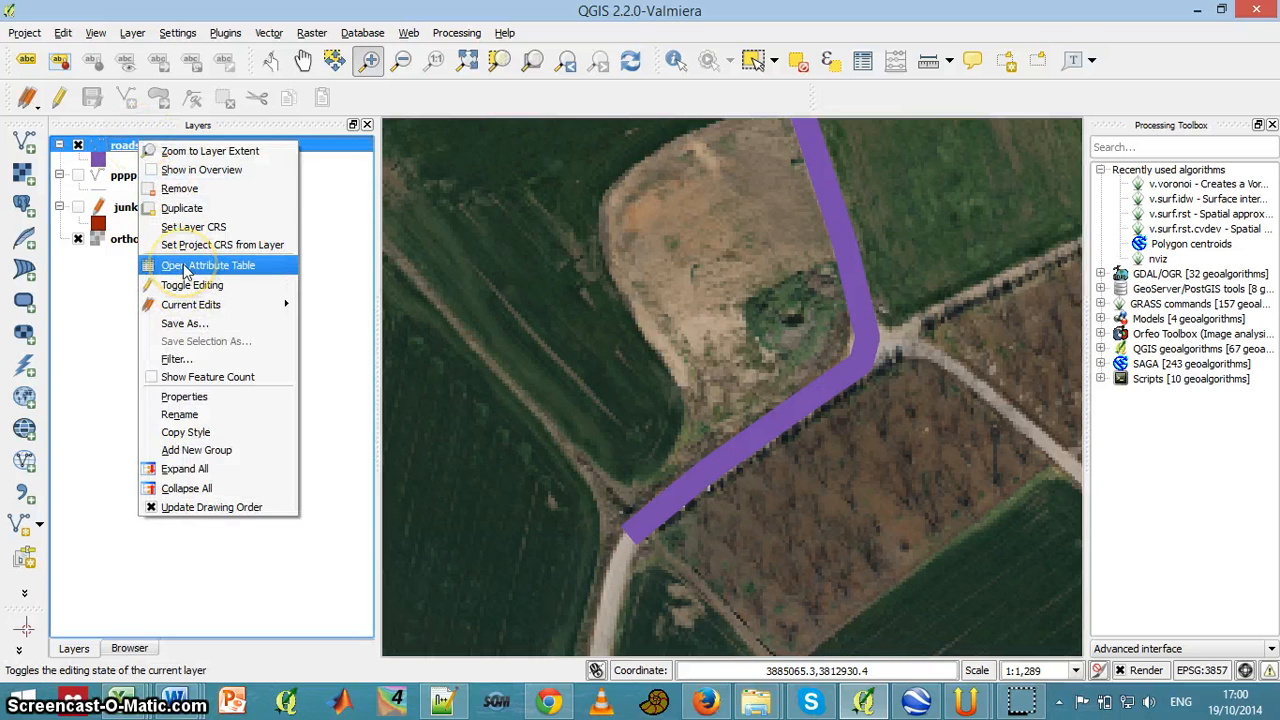
{"action": "left_click", "coordinate": [208, 264]}
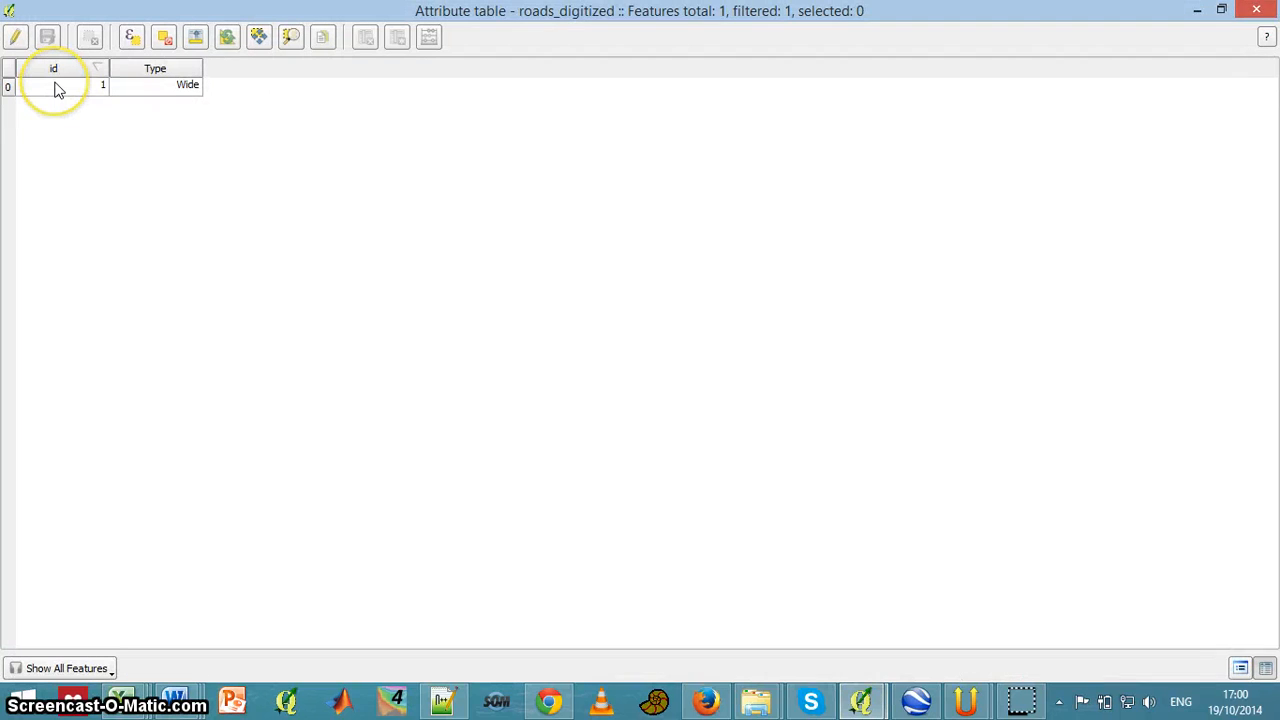
{"action": "left_click", "coordinate": [156, 84]}
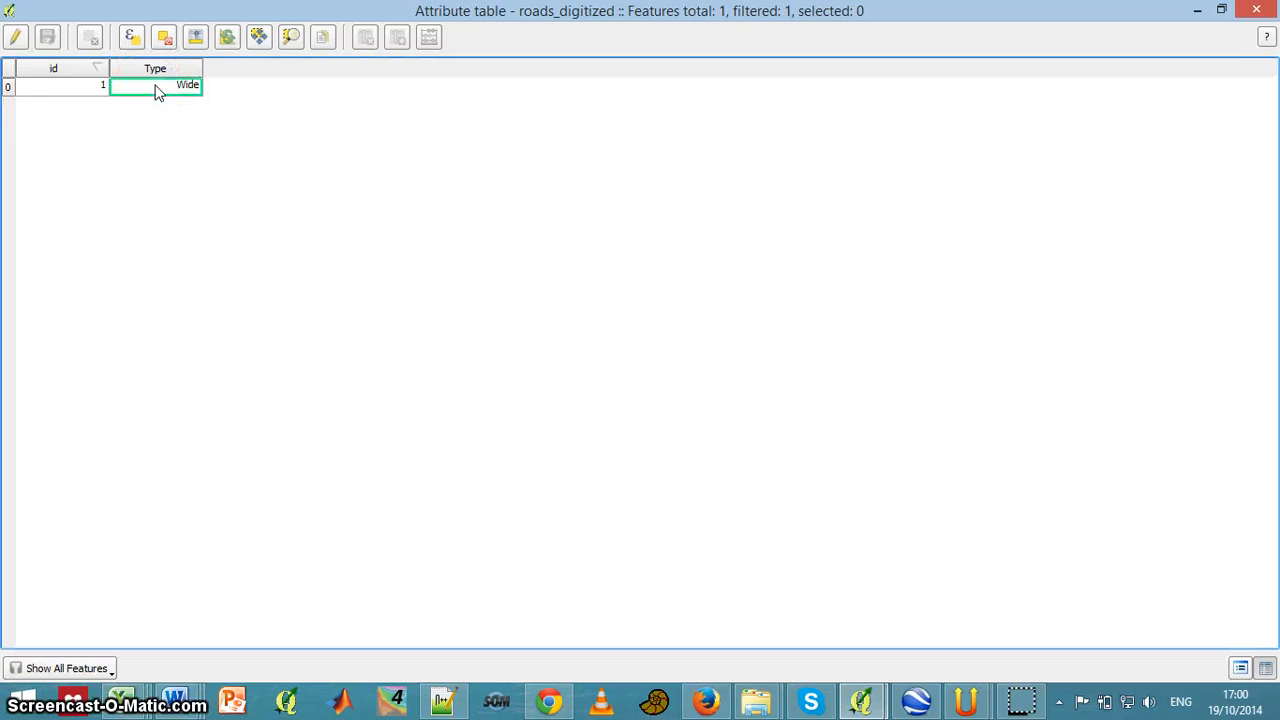